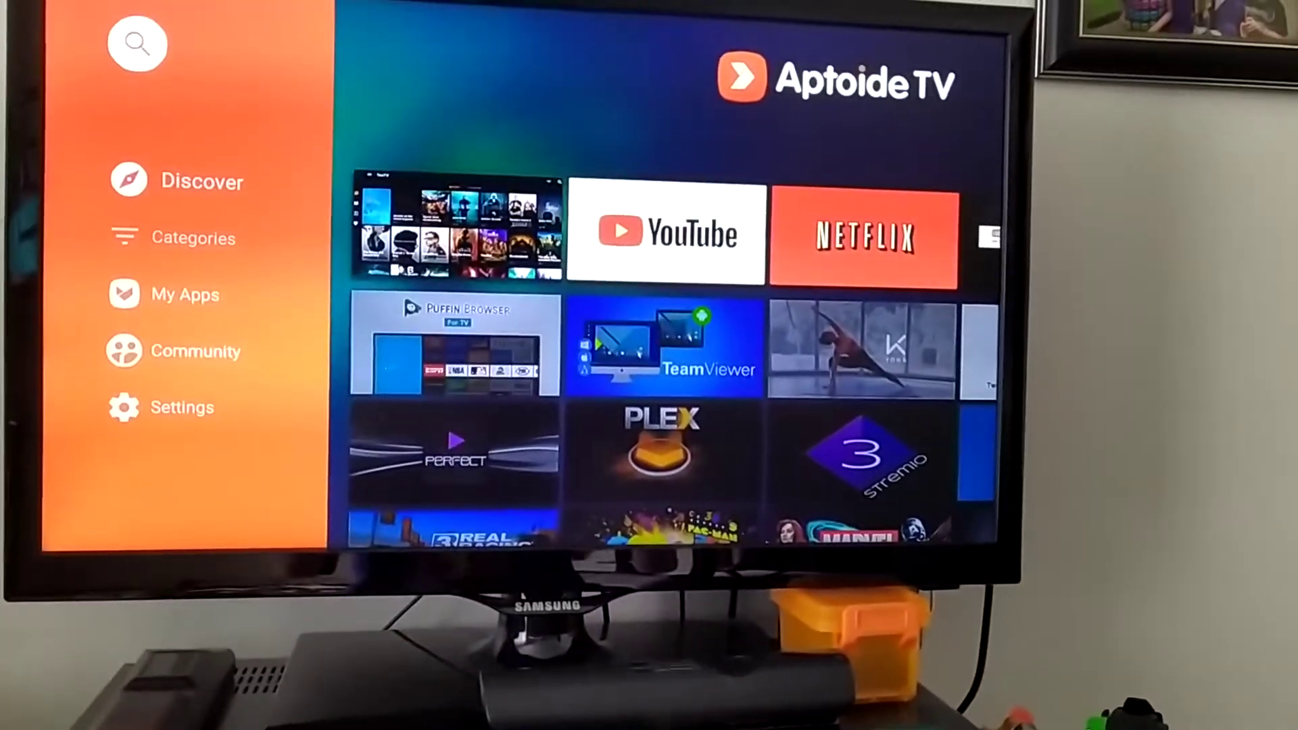
scroll("down", 3)
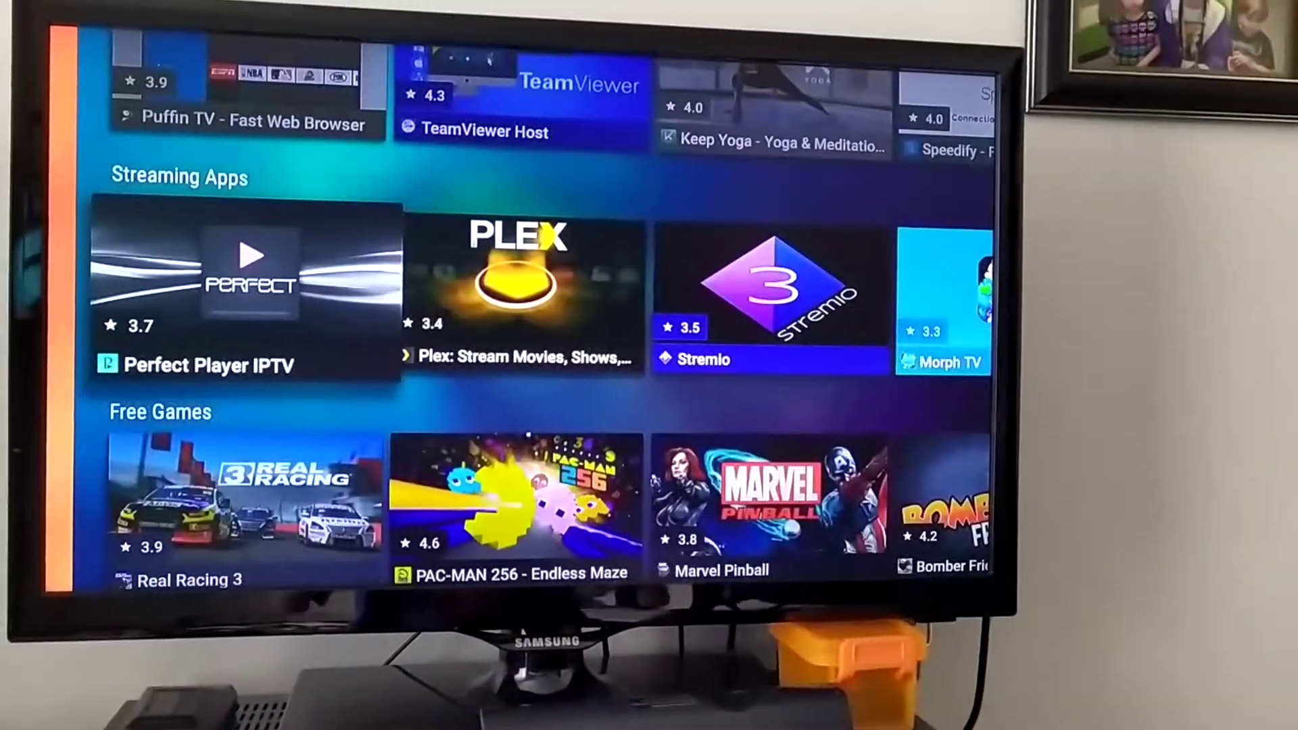